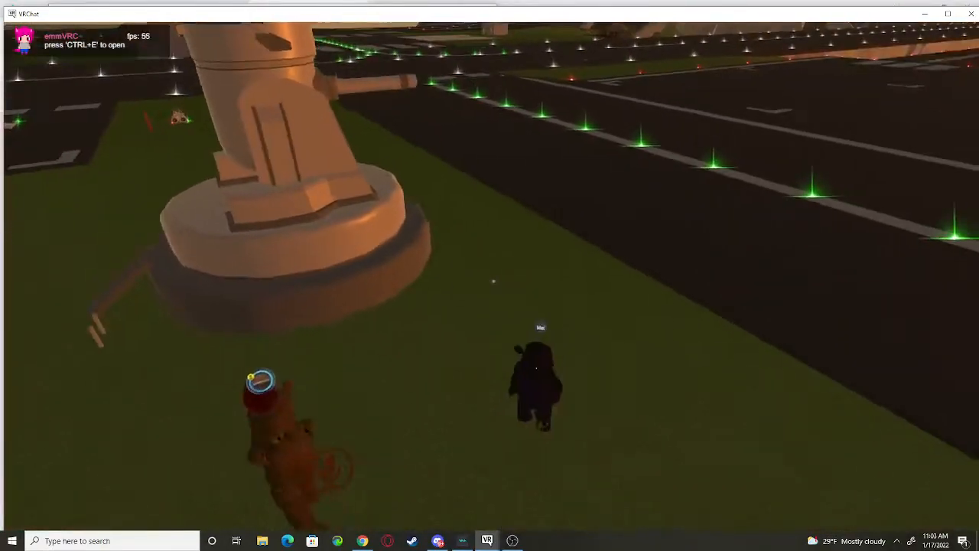
Bring up the VRChat avatar menu with the Shadow avatar search results visible.
key("ctrl+e")
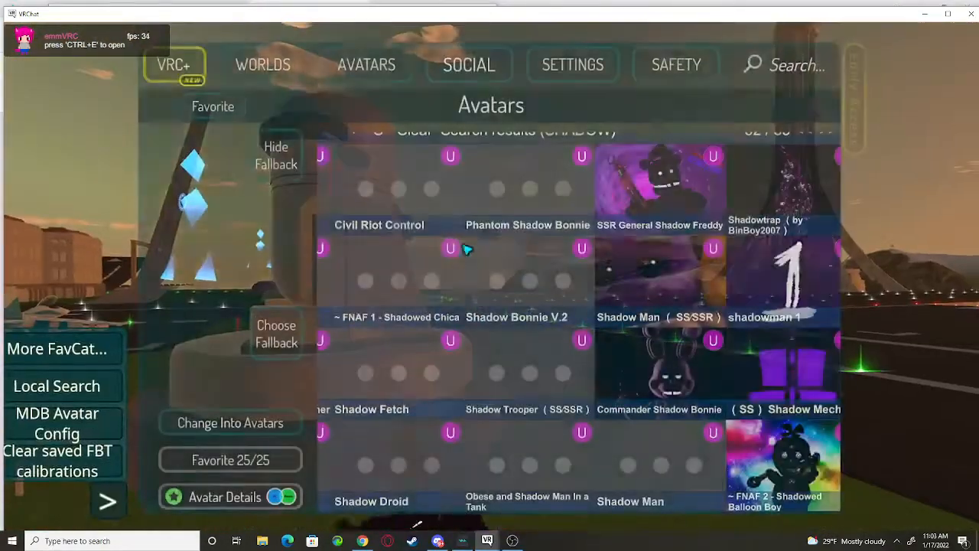